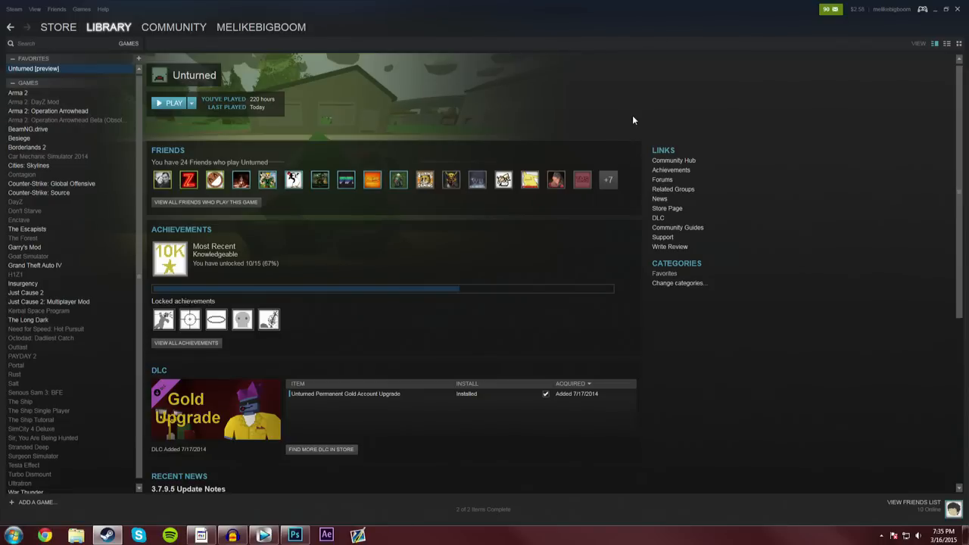
mouse_move(277, 93)
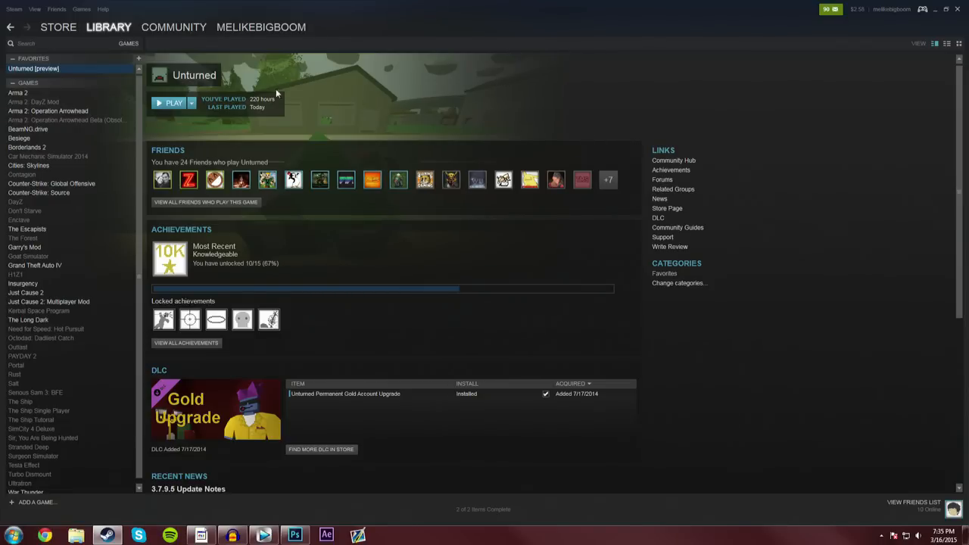
Step: Bring up Unturned's right-click options menu in the Steam library list
right_click(34, 68)
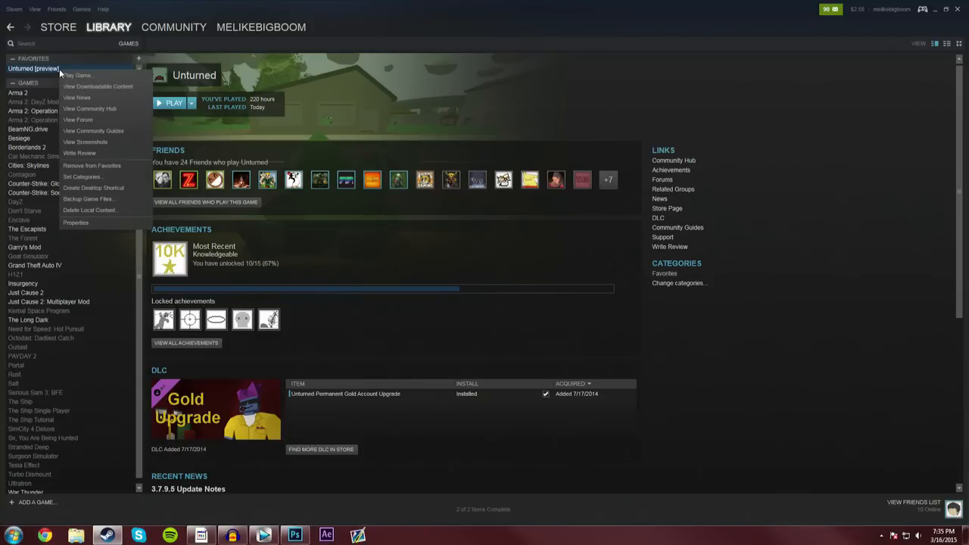
mouse_move(76, 98)
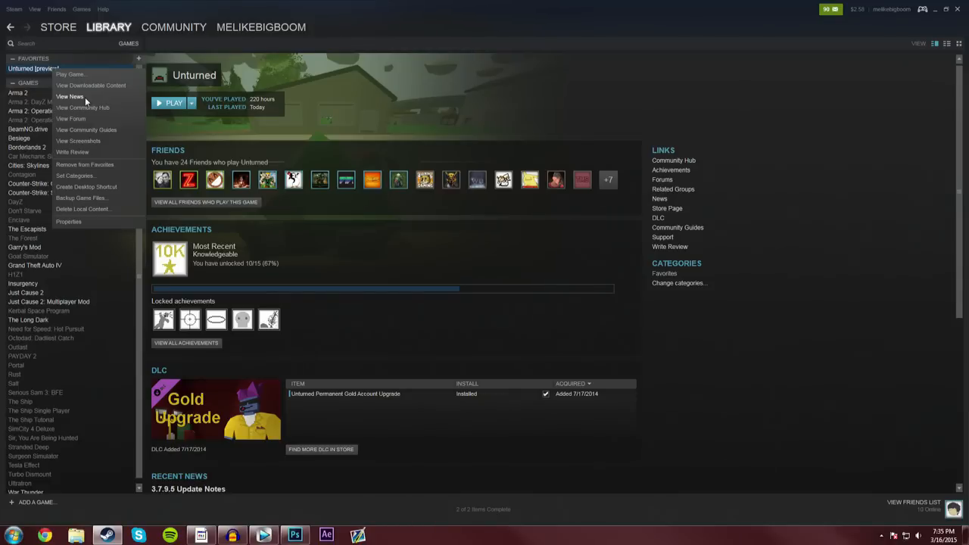
mouse_move(167, 59)
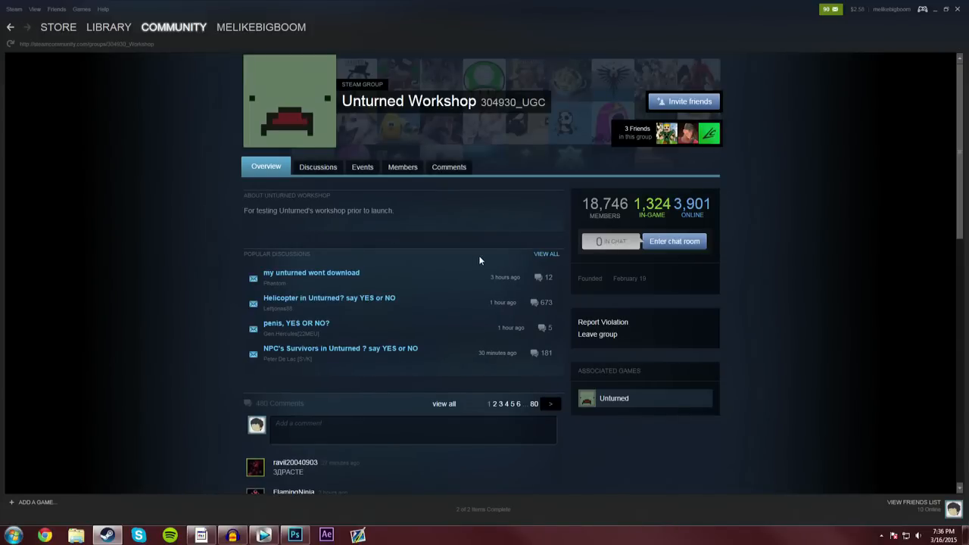
mouse_move(24, 30)
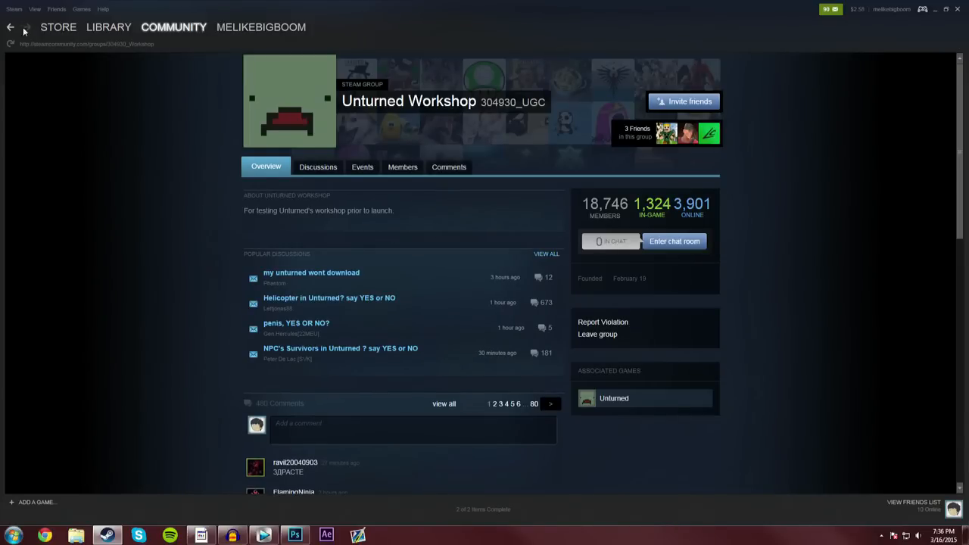
Step: Visit Unturned's community hub Workshop tab, then return to the Unturned library page
click(260, 26)
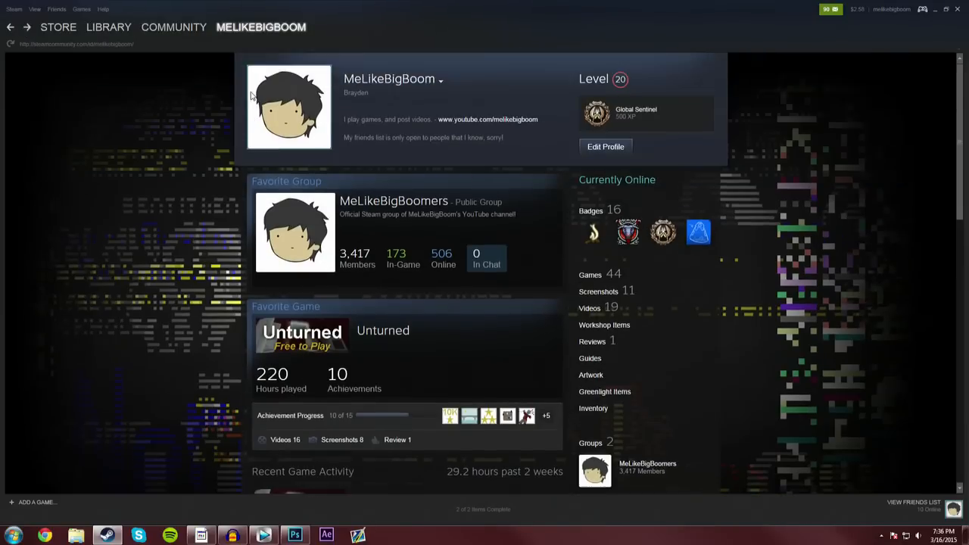
click(301, 332)
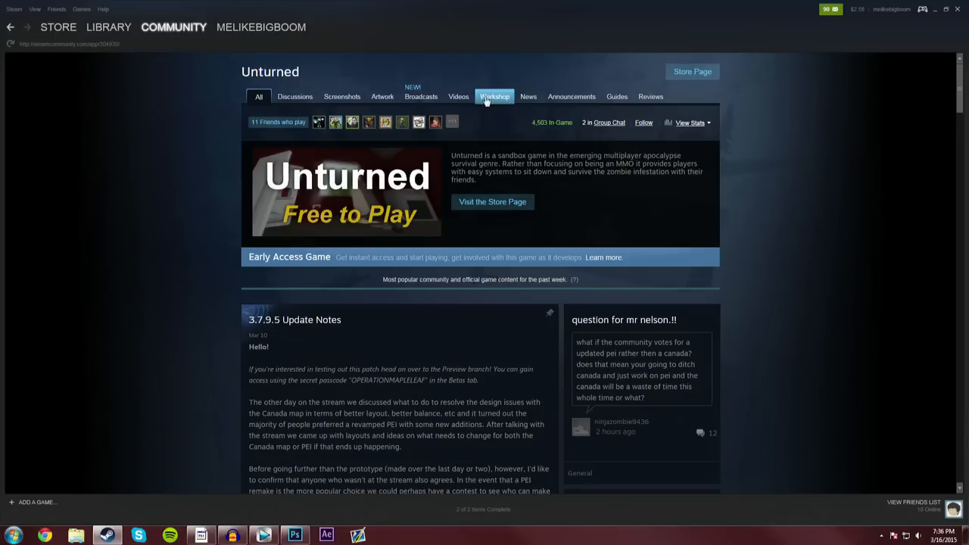
click(494, 96)
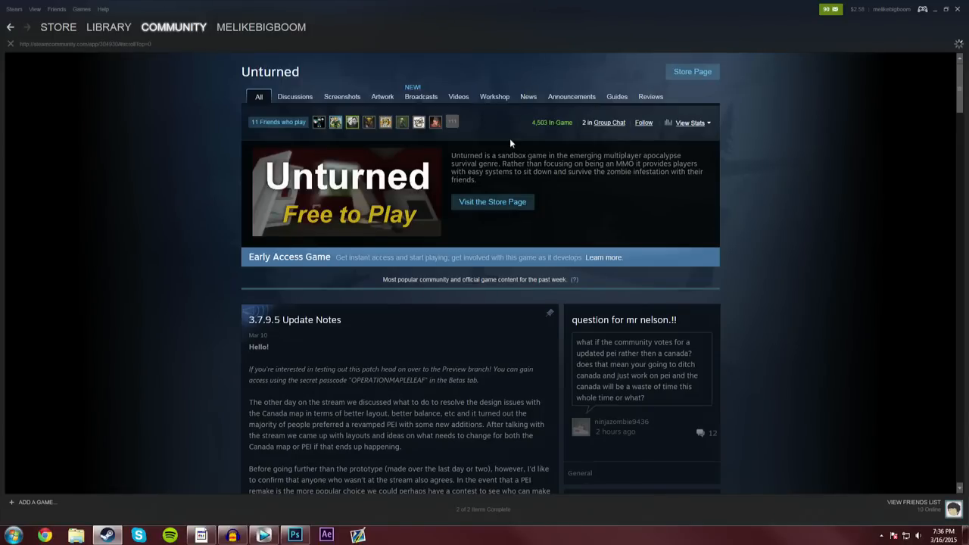
click(493, 96)
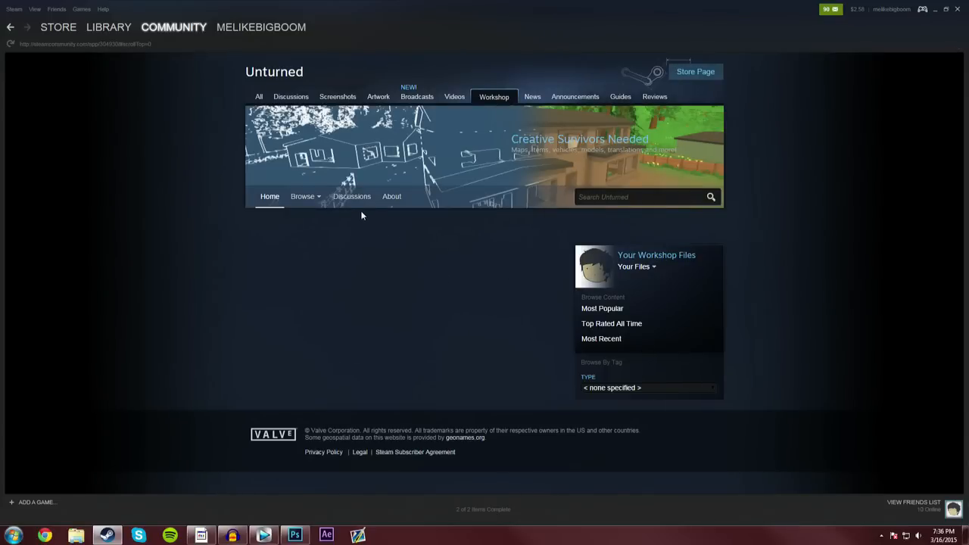
mouse_move(360, 212)
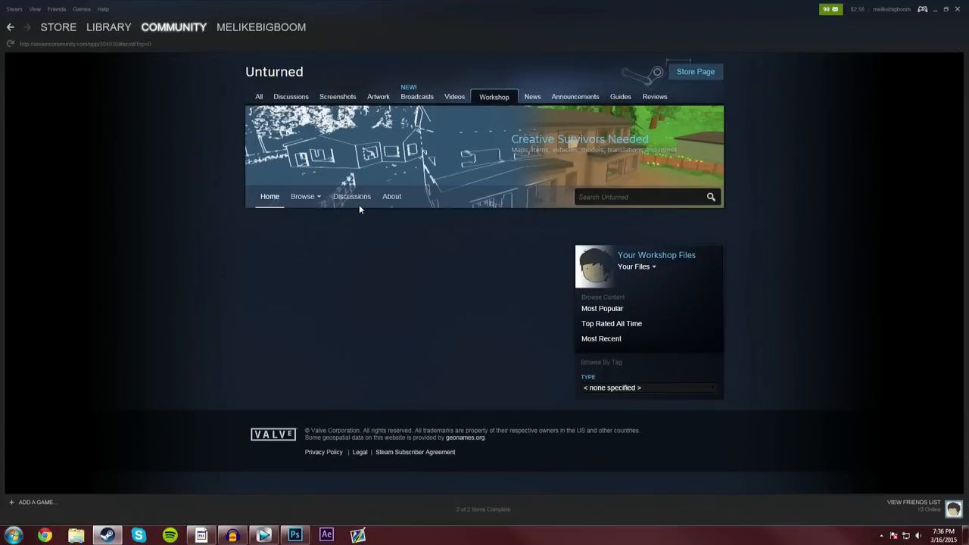
click(108, 27)
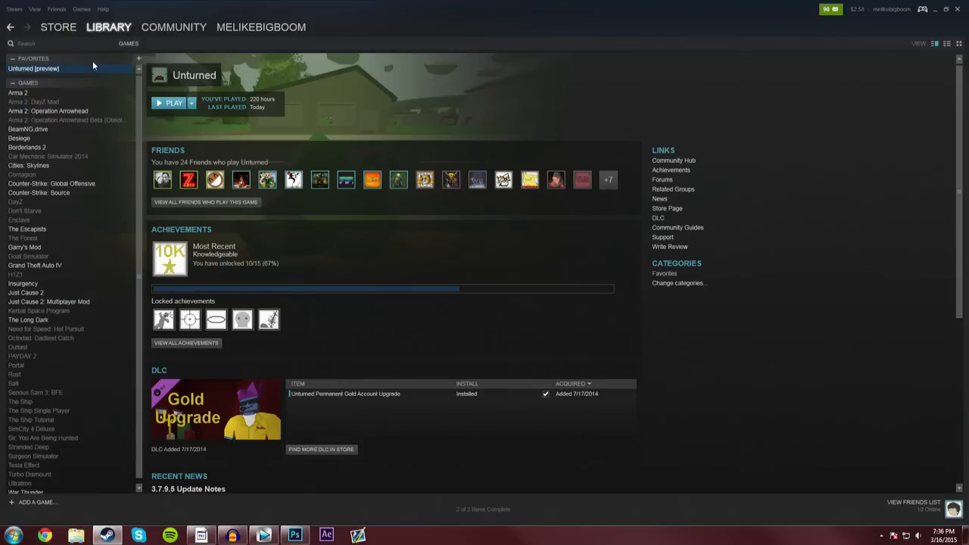
mouse_move(81, 78)
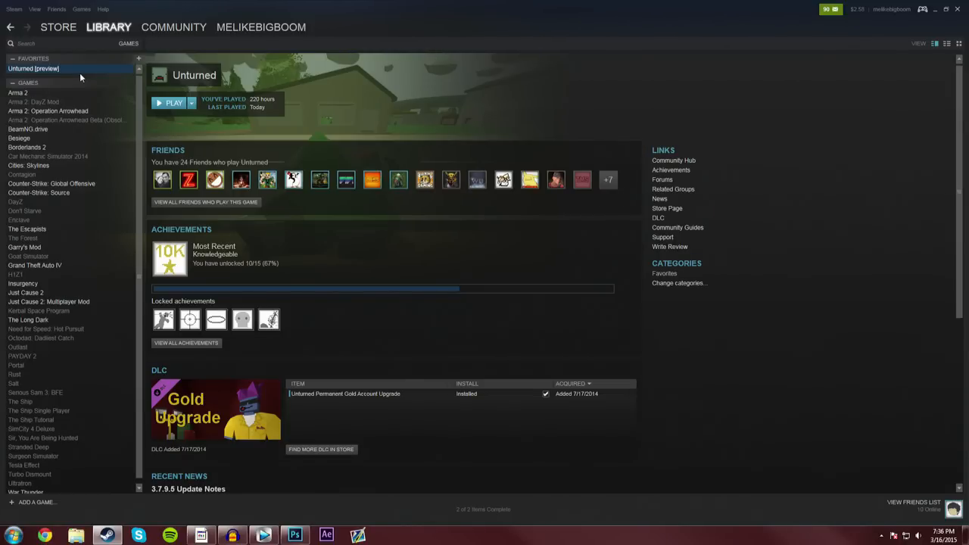
Step: Browse Unturned's local files from Properties and open the Maps folder
right_click(34, 68)
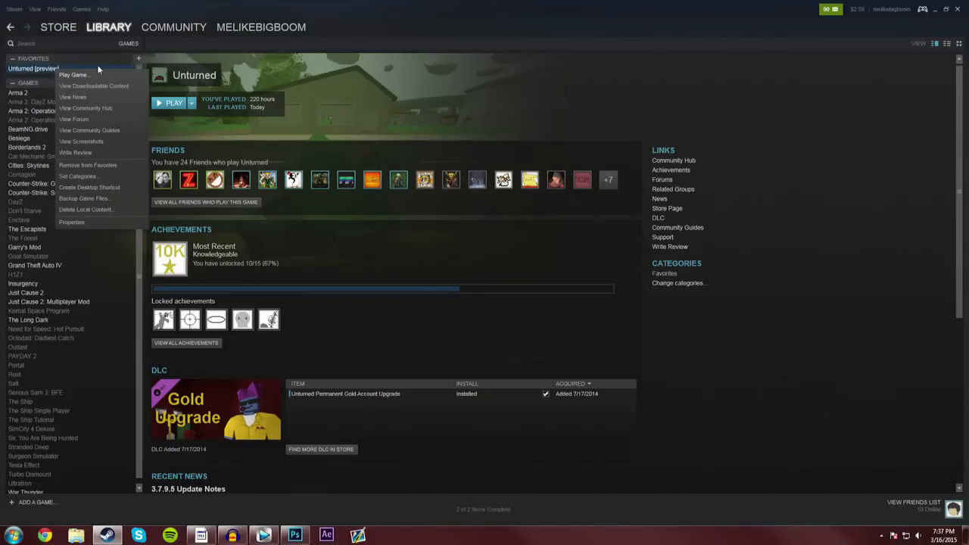
click(72, 221)
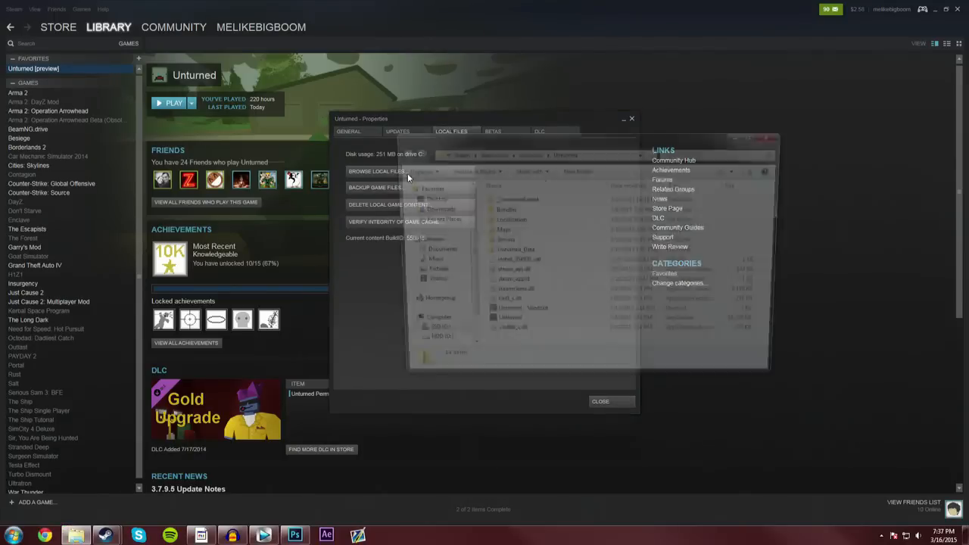
click(376, 171)
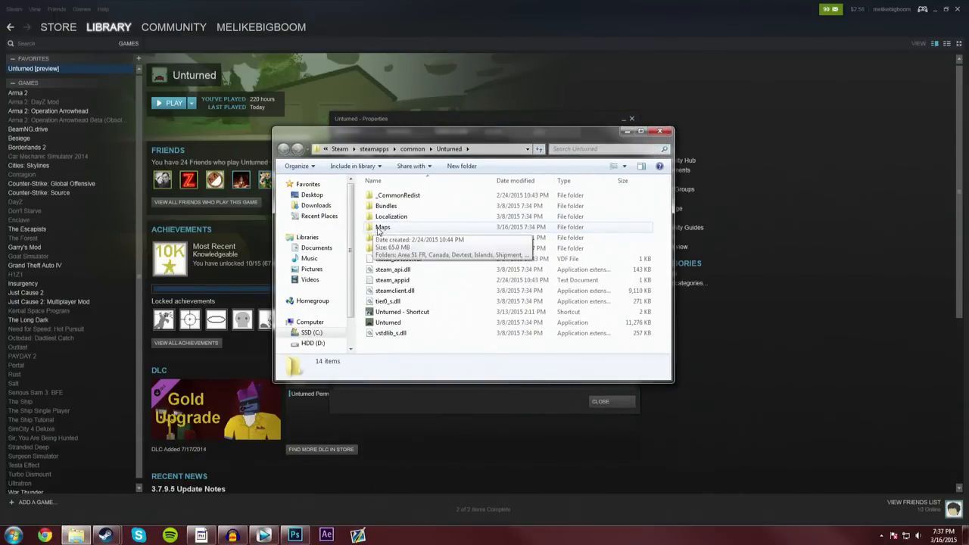
double_click(382, 227)
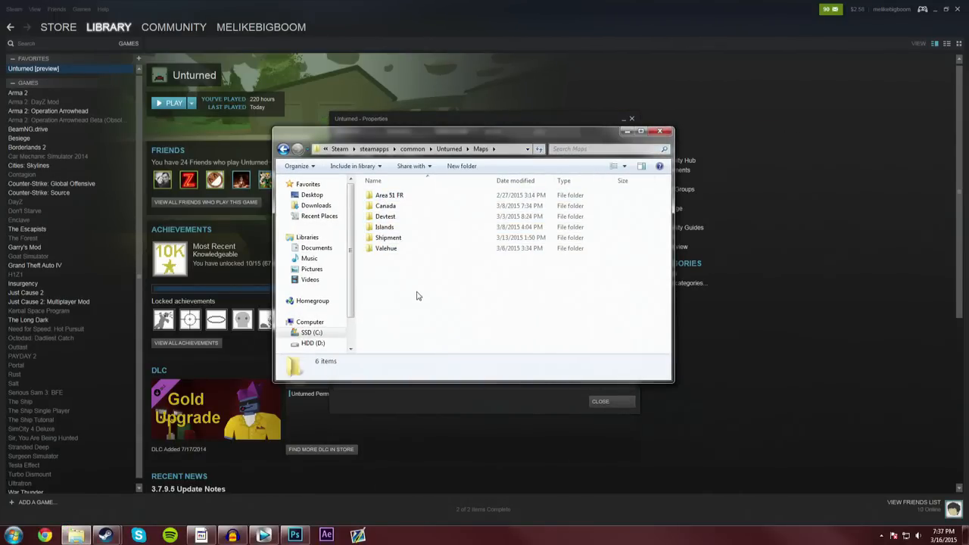
click(384, 227)
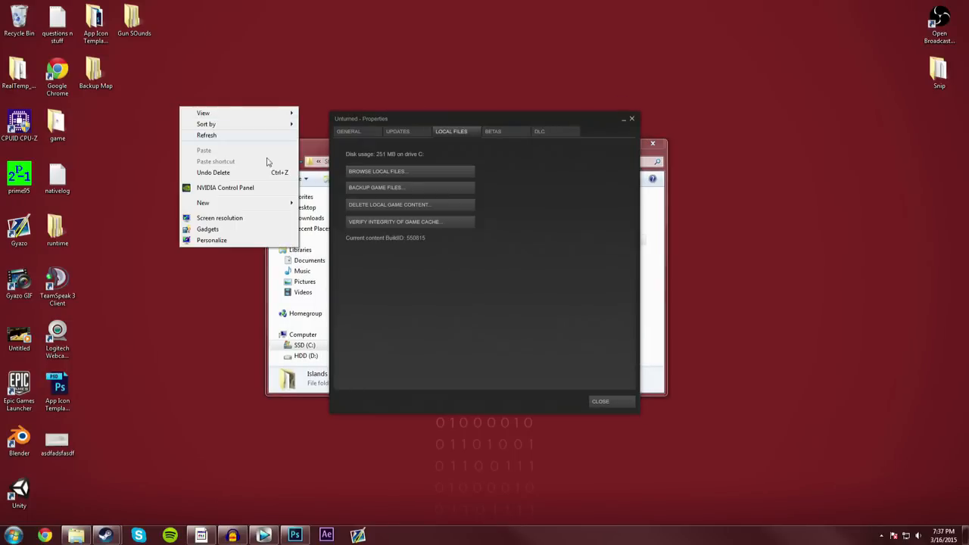
Step: Create a desktop 'Map for Workshop' folder holding a copy of Islands, then open it
click(203, 202)
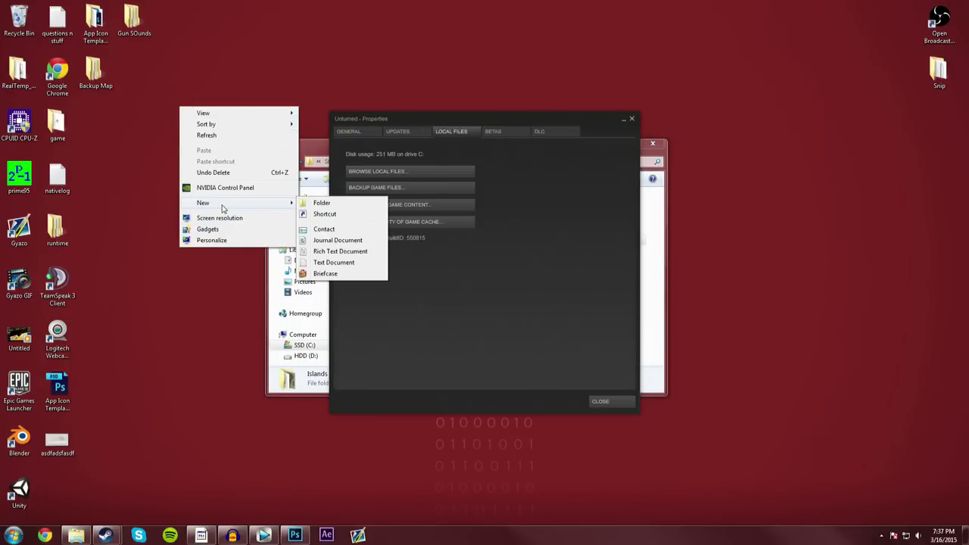
click(322, 202)
text(Map for Workshop)
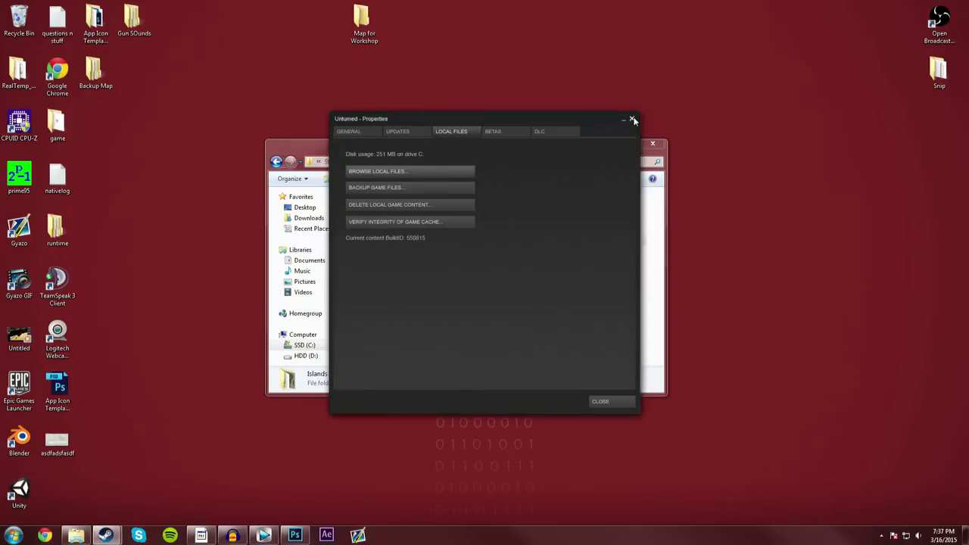
right_click(377, 240)
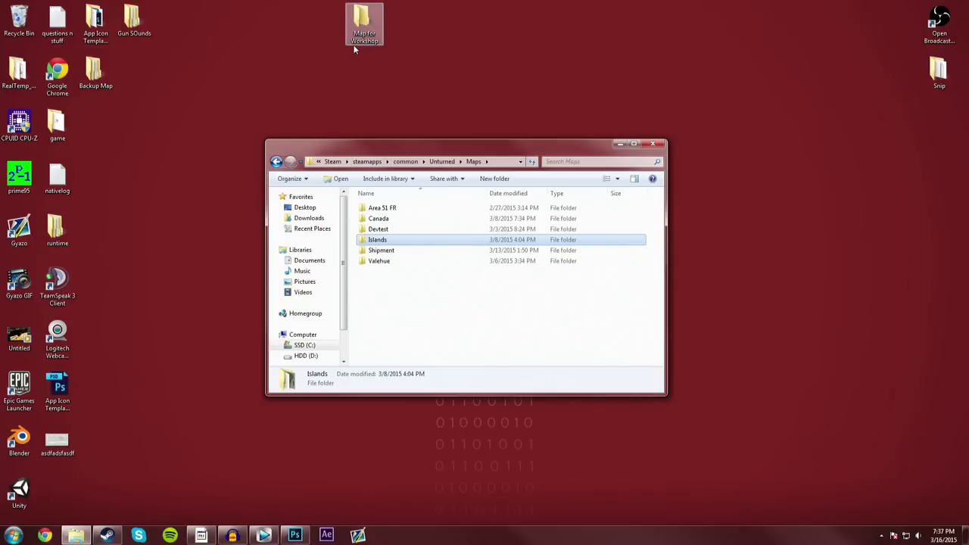
right_click(377, 239)
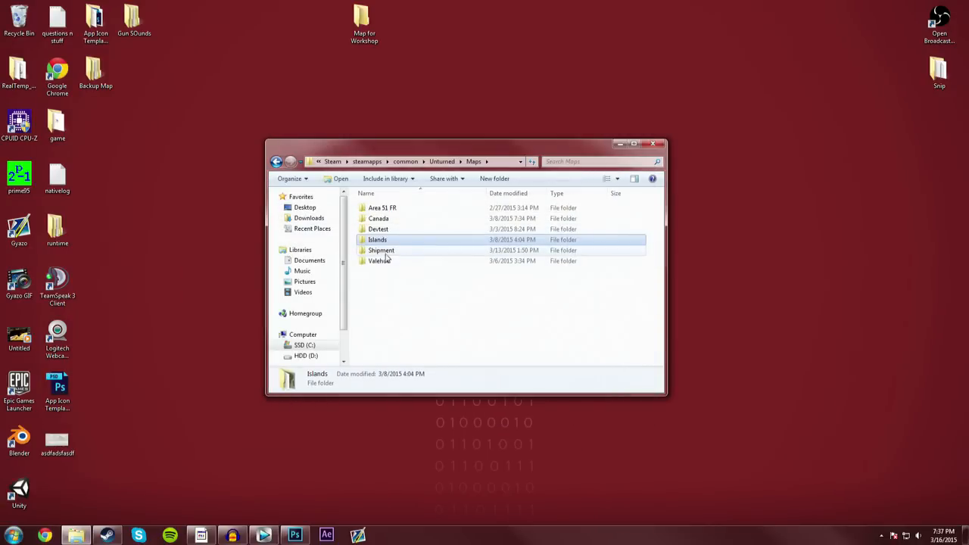
mouse_move(381, 250)
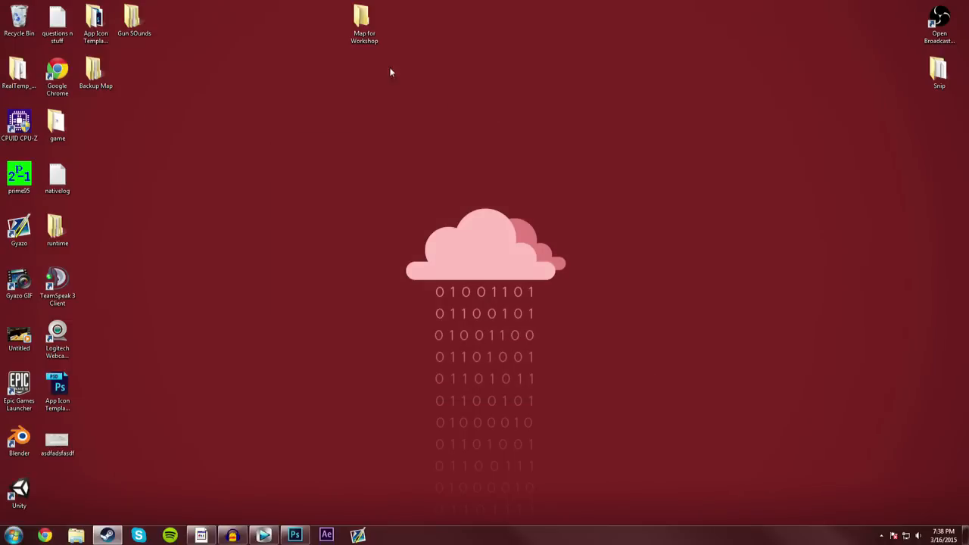
mouse_move(363, 44)
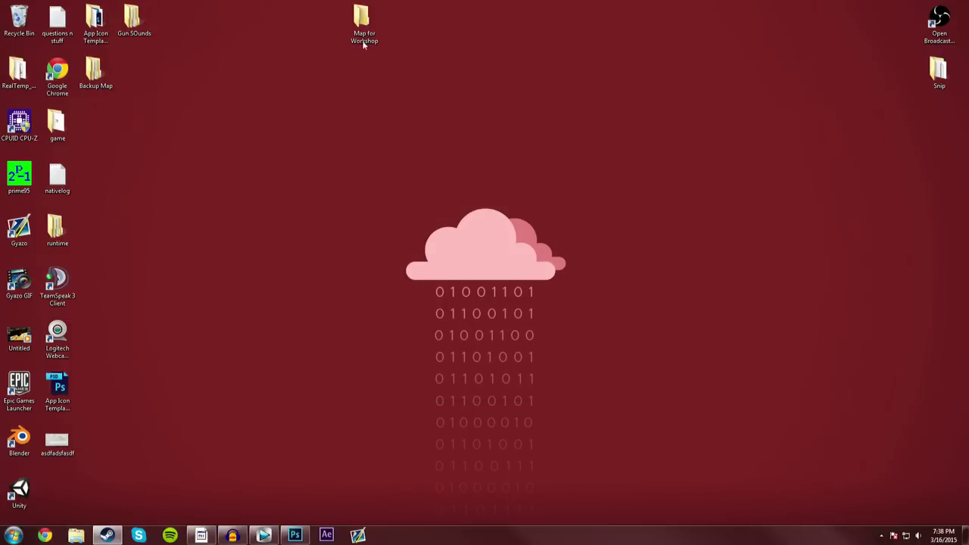
double_click(364, 19)
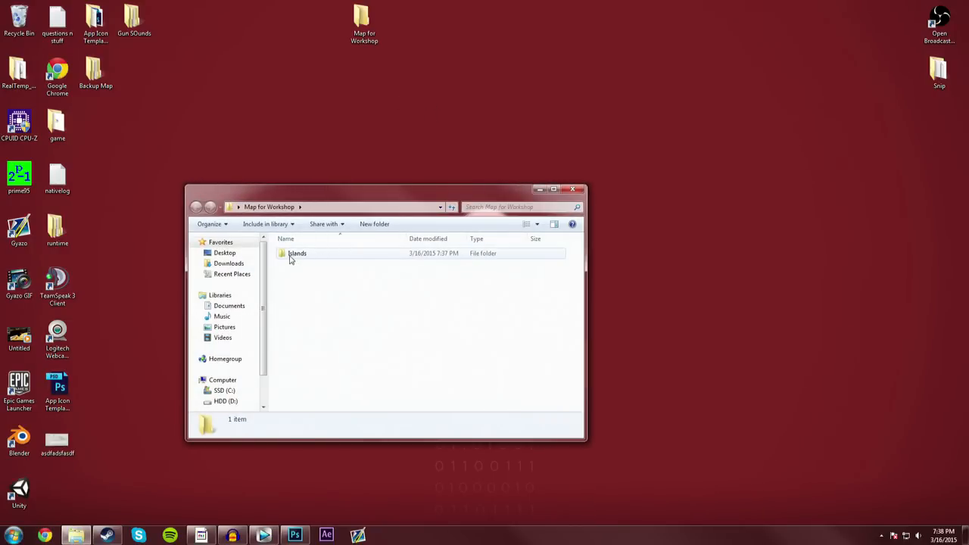
Step: Copy the Islands folder's location path from its Properties dialog
right_click(295, 253)
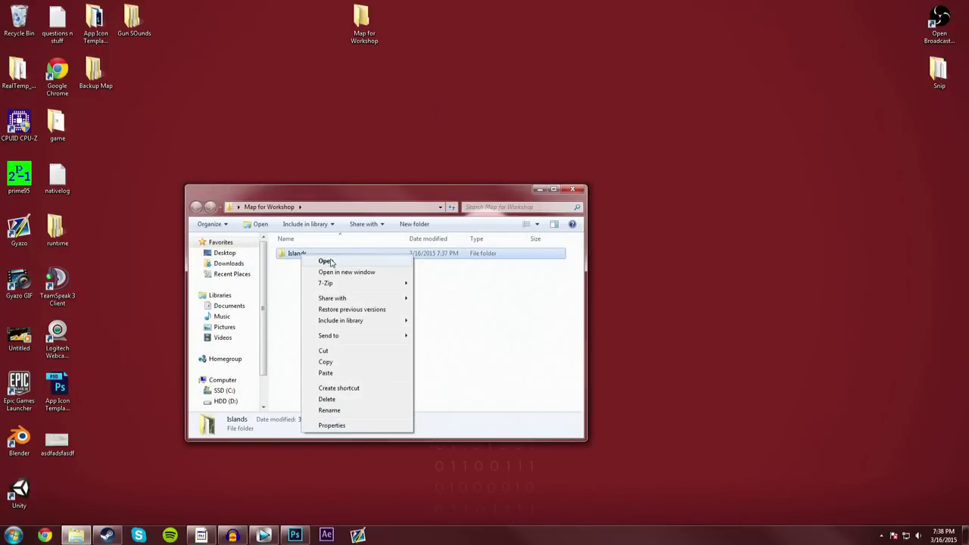
click(331, 424)
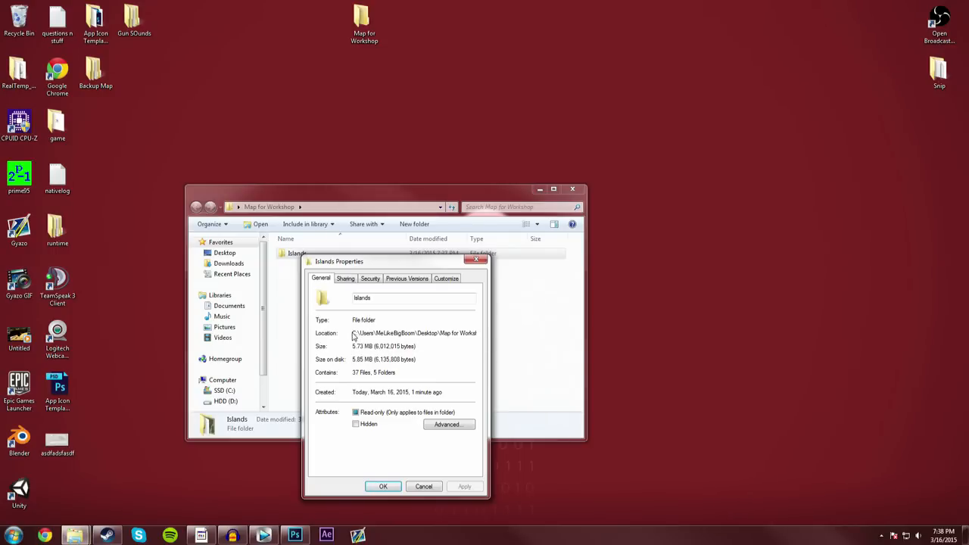
click(414, 333)
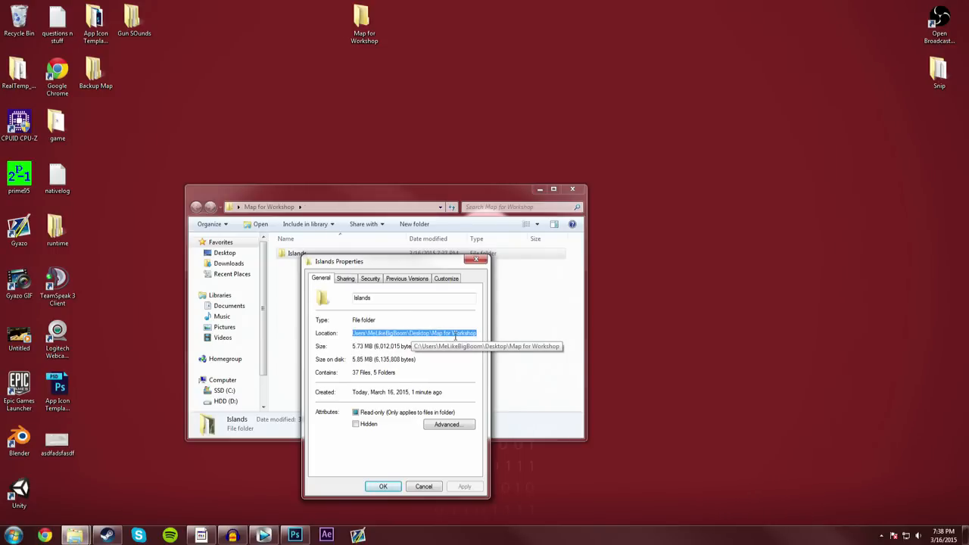
right_click(414, 333)
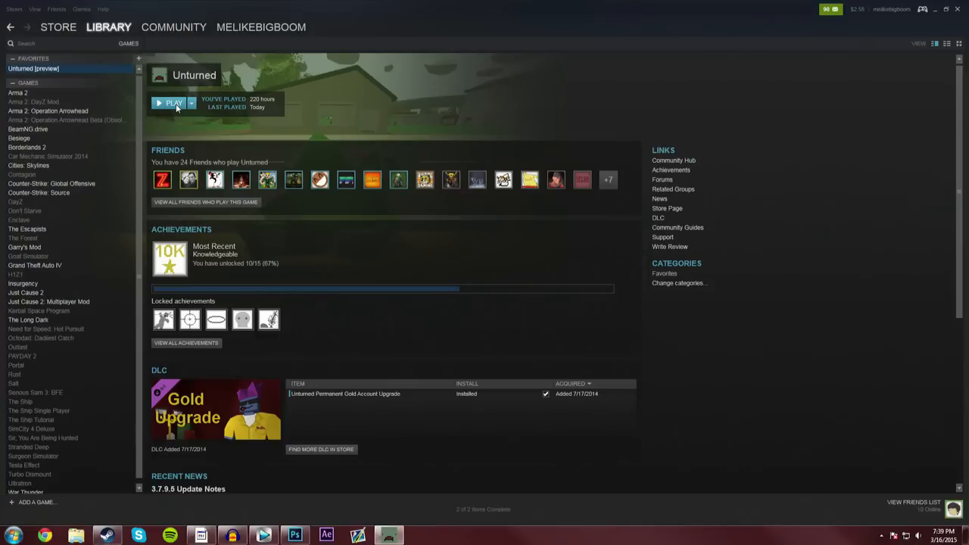
Step: Launch Unturned and open its Workshop submission form
click(173, 102)
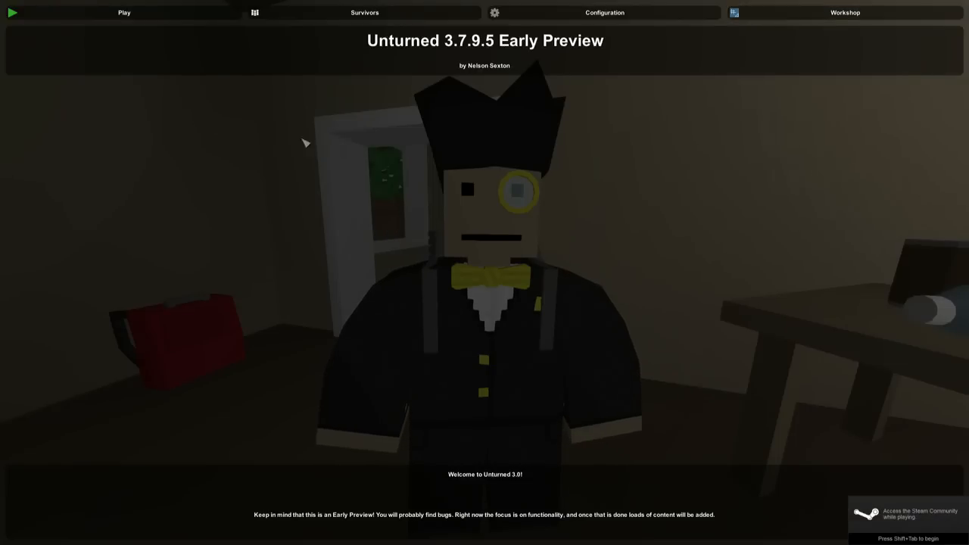
click(845, 12)
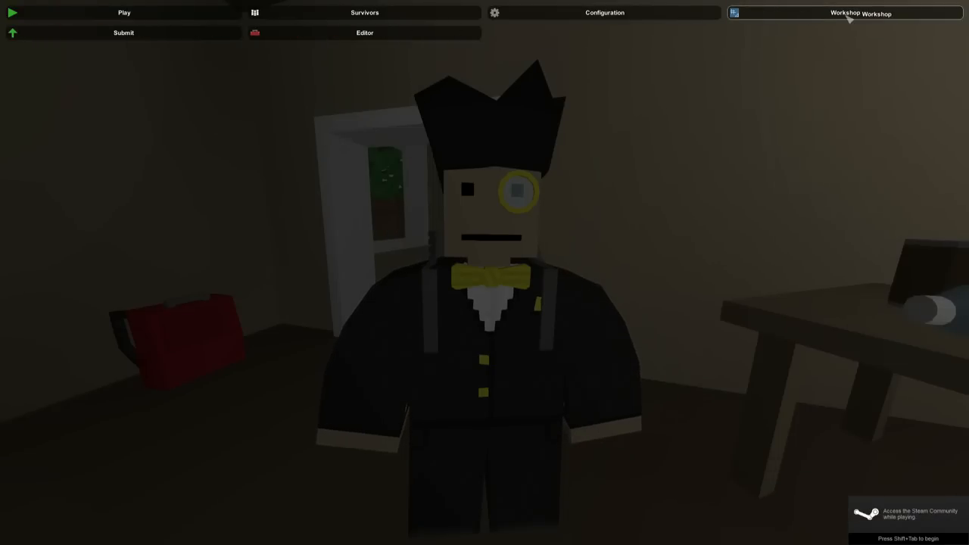
click(844, 12)
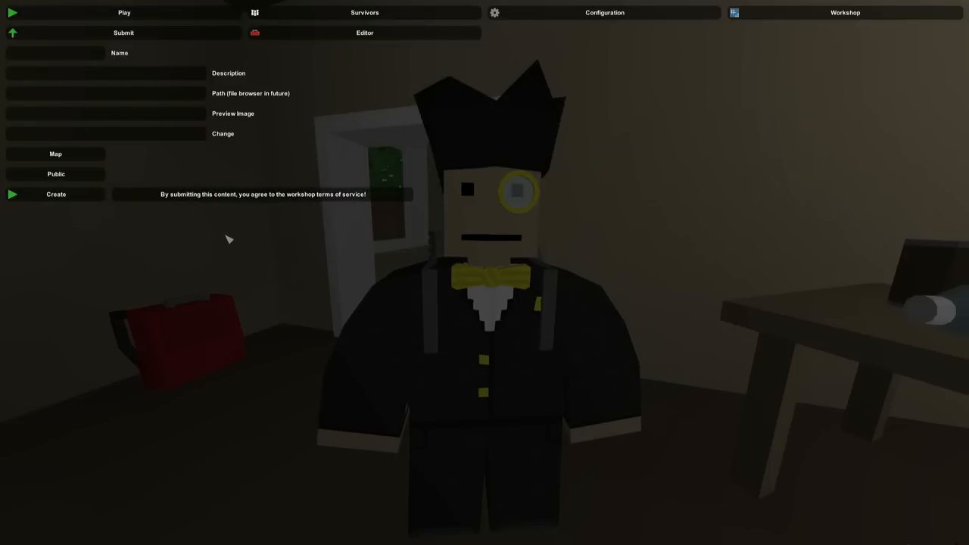
mouse_move(353, 139)
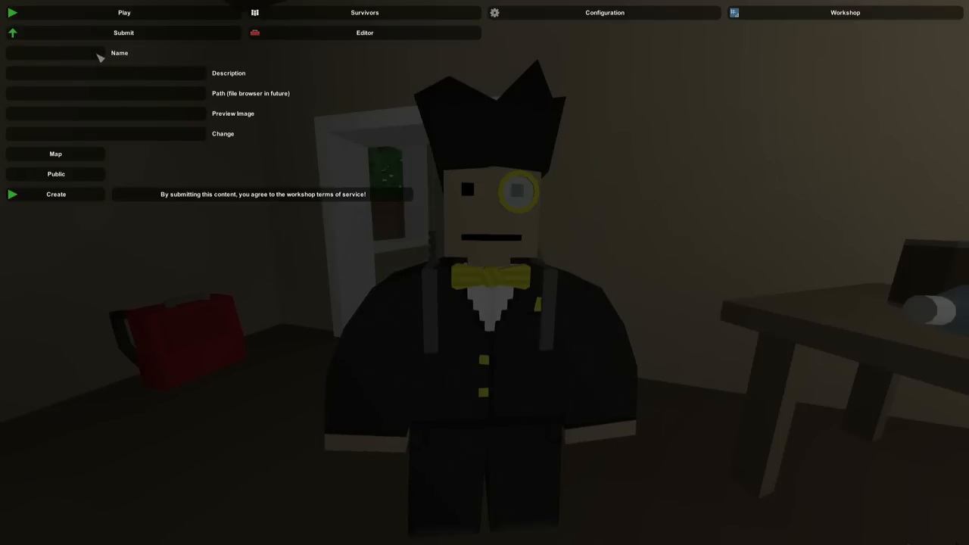
Step: Enter 'Poop' as both the submission name and description
text(Poop)
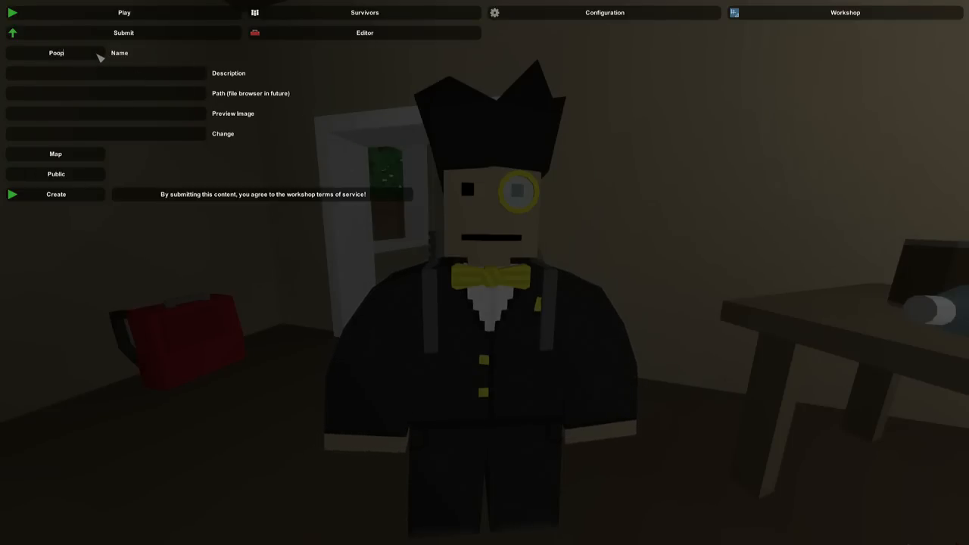
text(Poop)
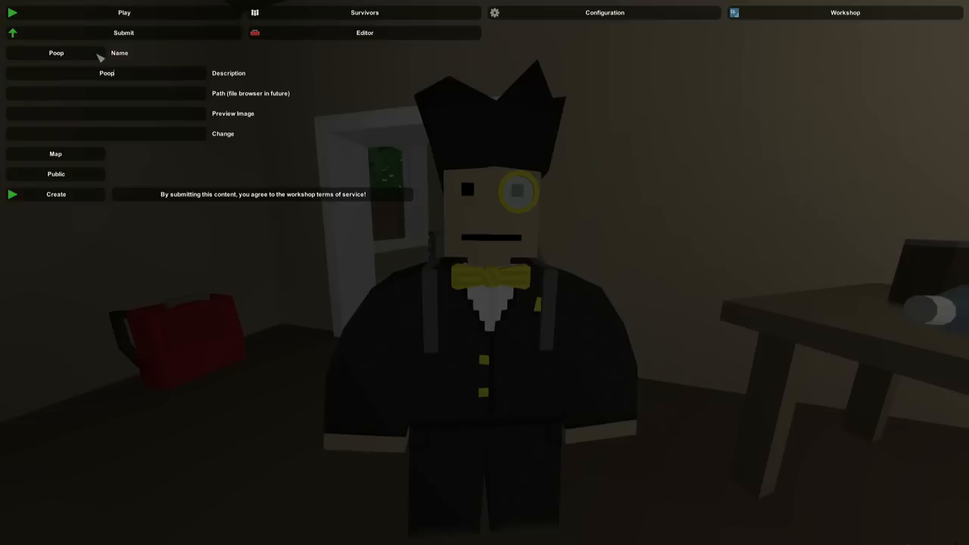
click(106, 93)
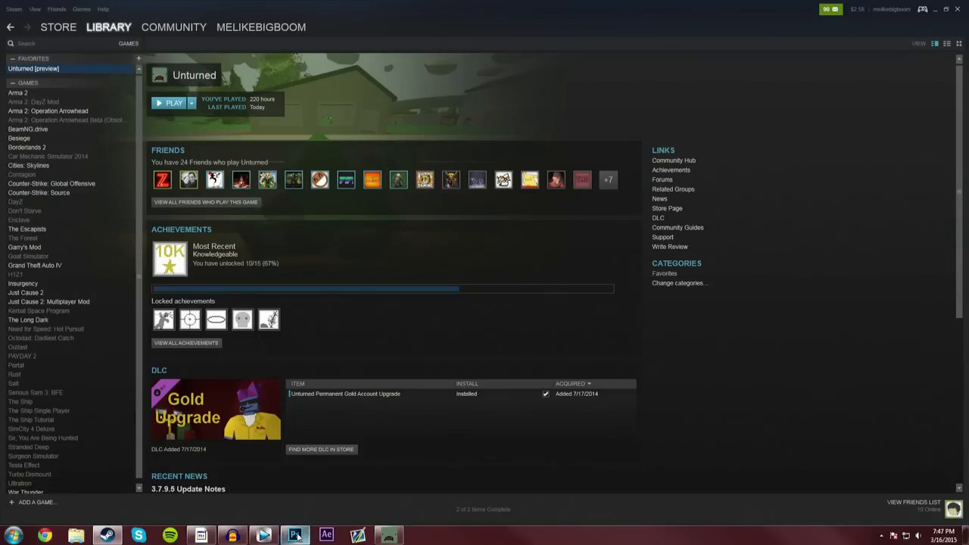
Step: Save the MAP POOP Photoshop image to the desktop as the JPEG 'Poop'
click(294, 535)
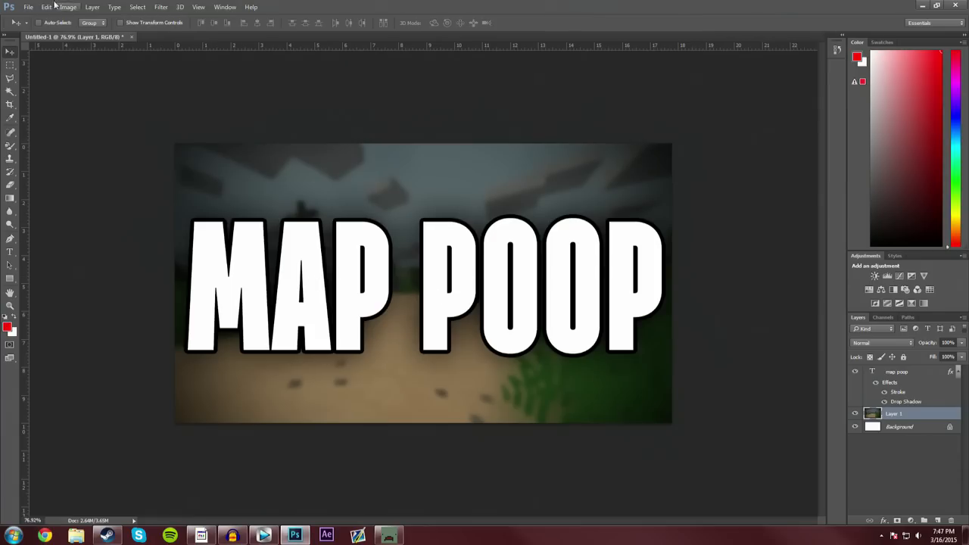
click(28, 7)
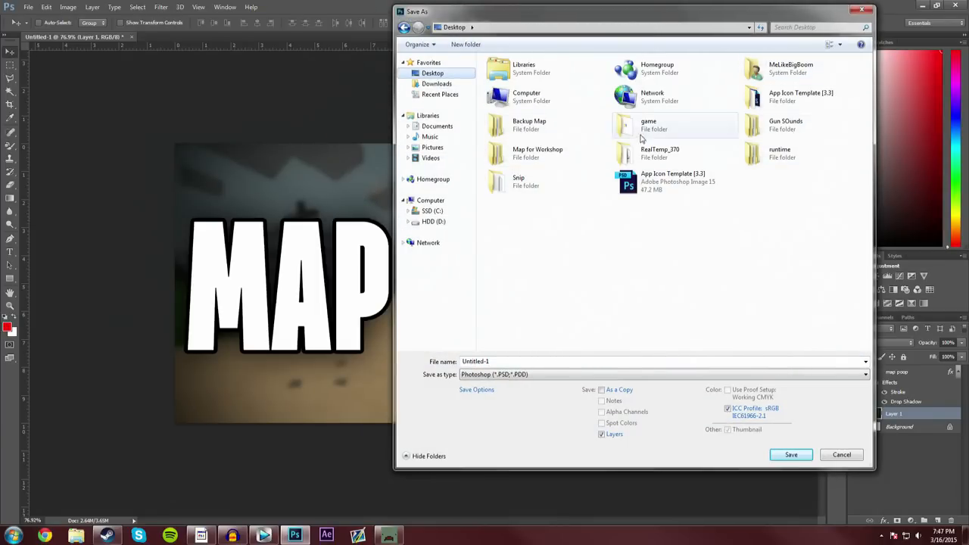
click(537, 153)
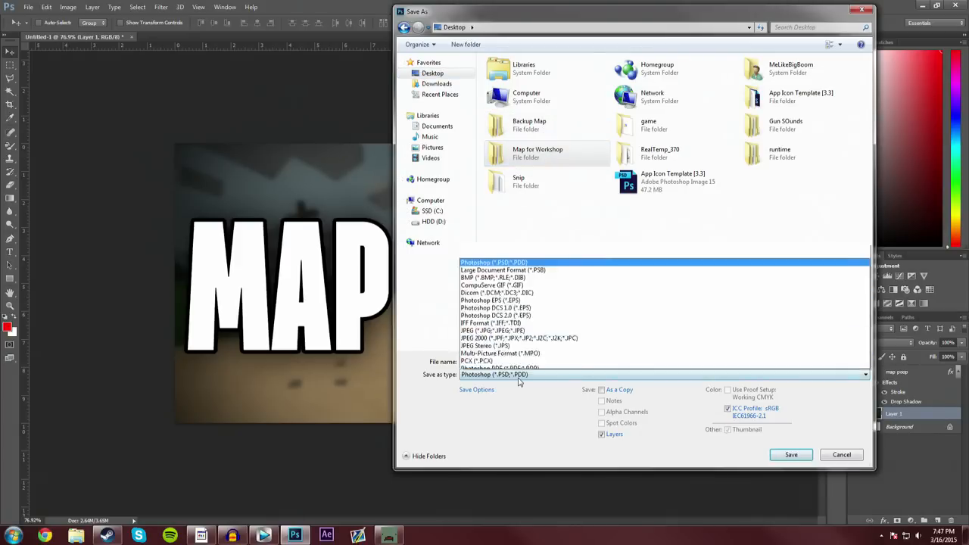
click(492, 330)
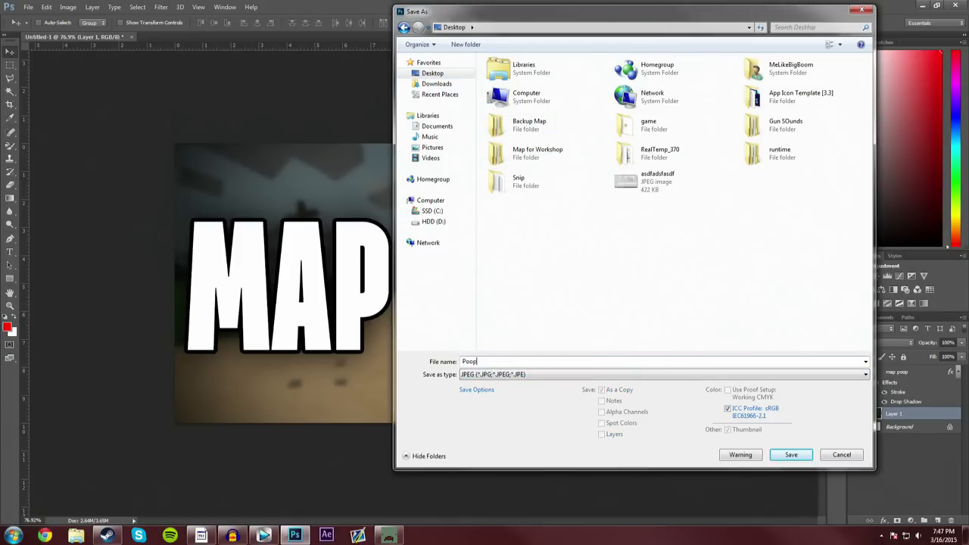
click(790, 454)
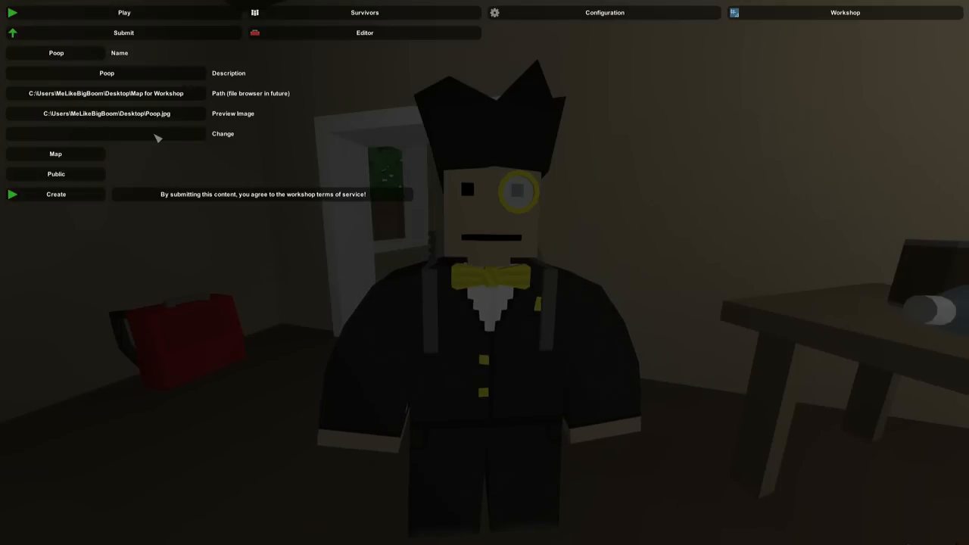
Step: Write the change note 'V1.0 added poop'
click(105, 133)
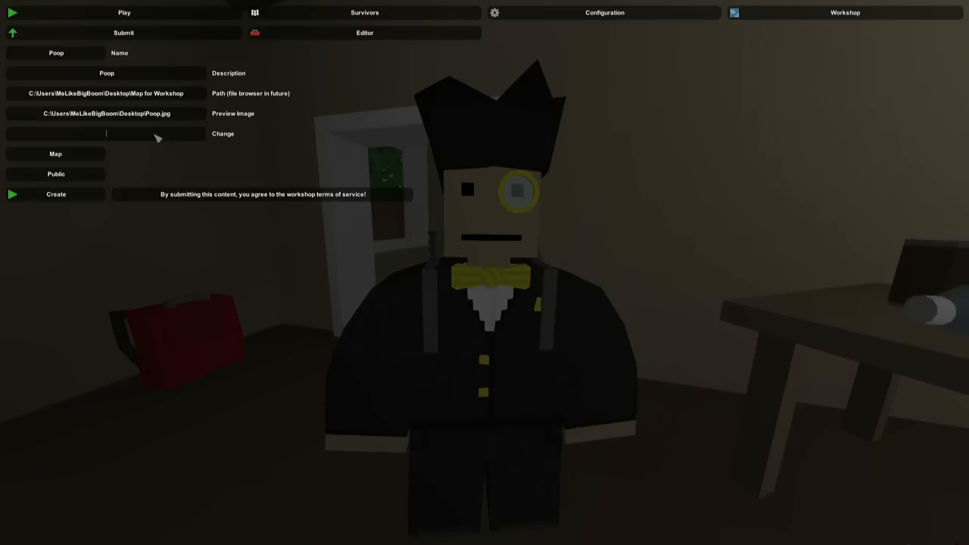
text(V)
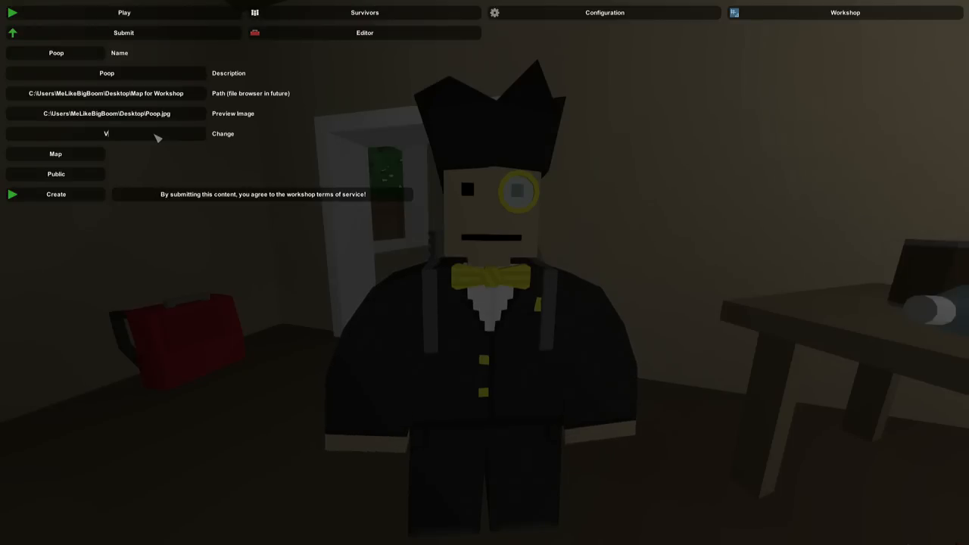
text(1.0 added poop)
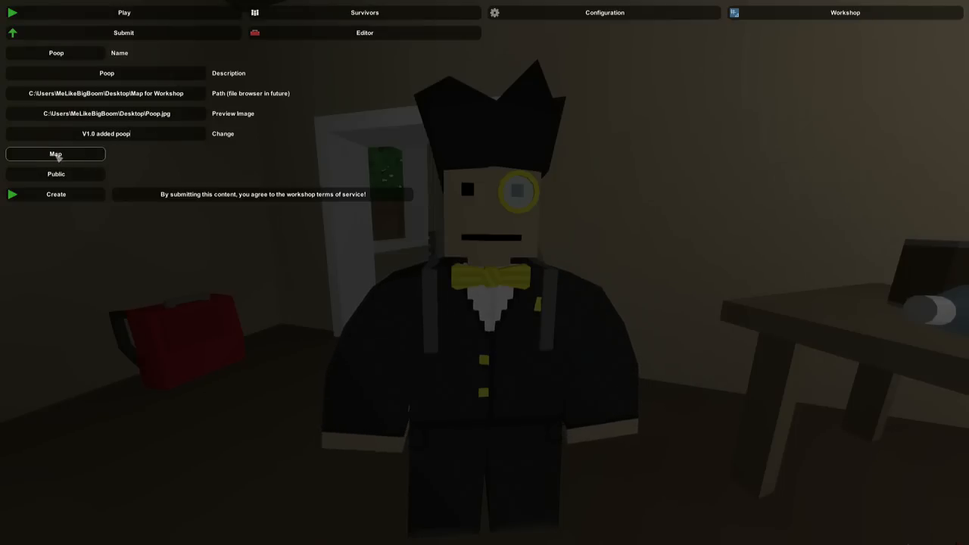
Step: Cycle the item type back to Map and set visibility to Private
click(55, 154)
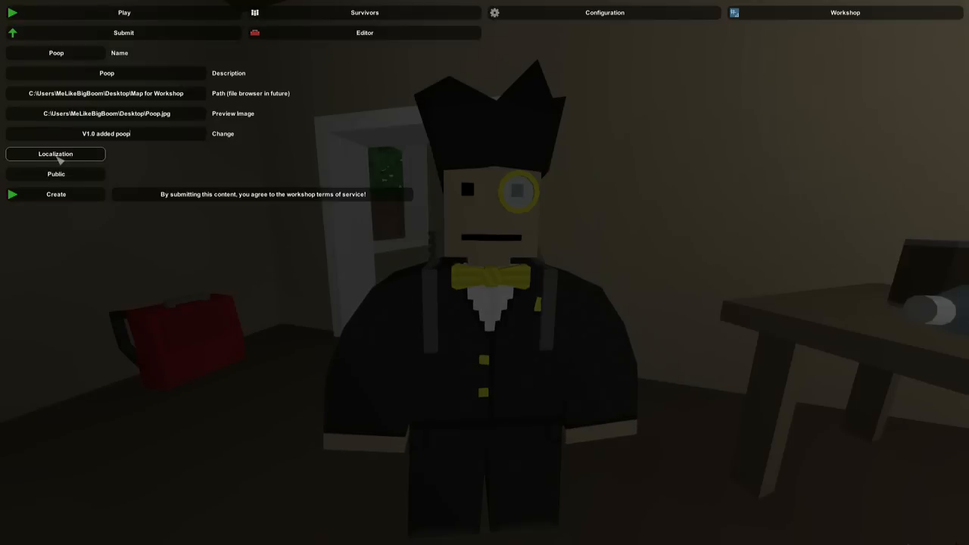
click(55, 153)
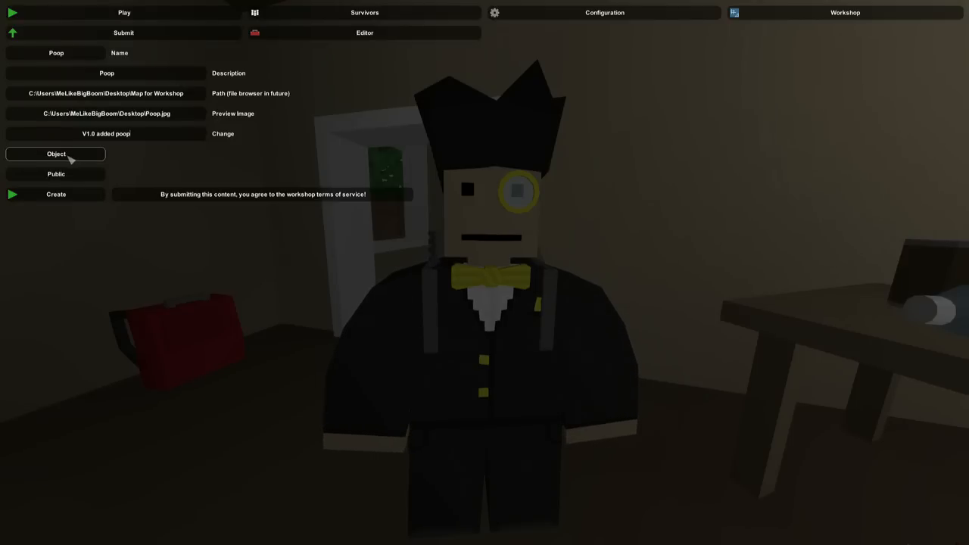
click(56, 154)
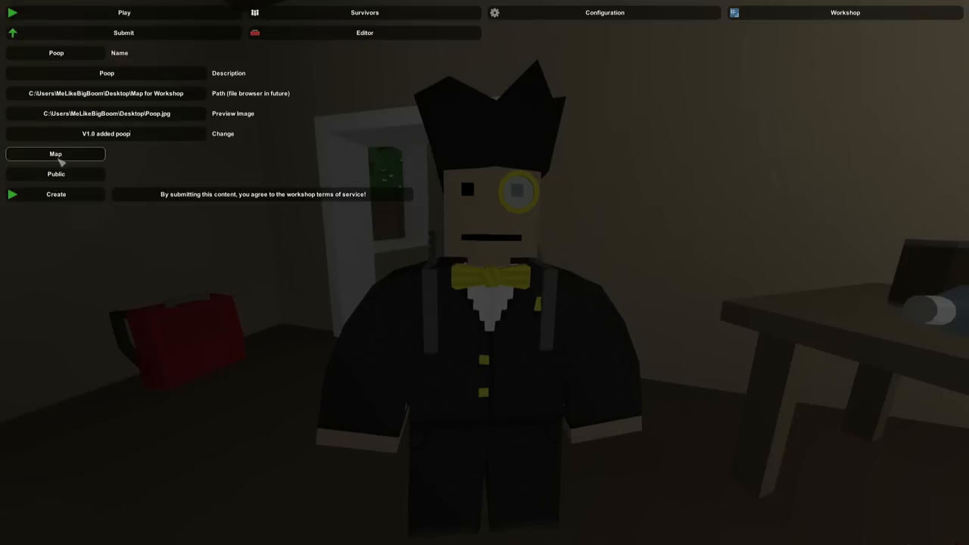
mouse_move(56, 174)
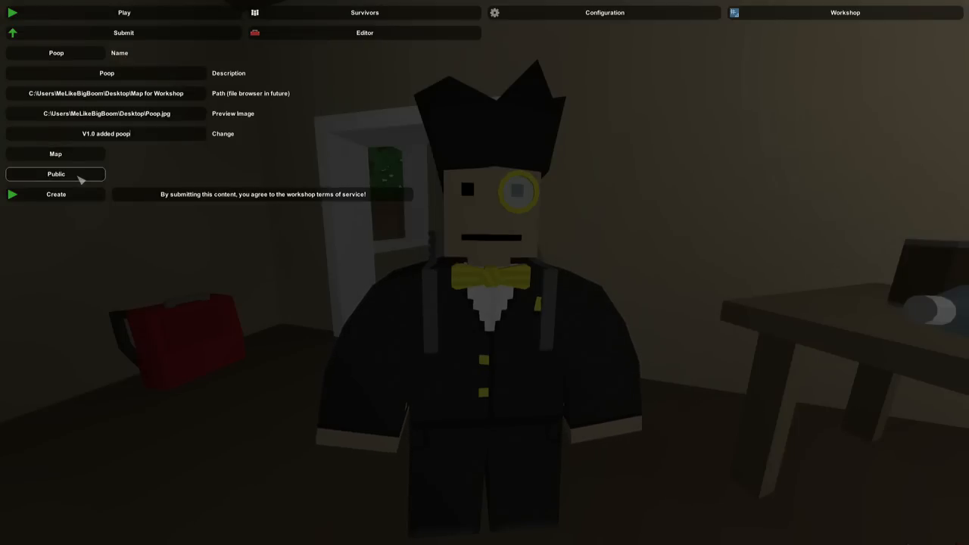
click(55, 174)
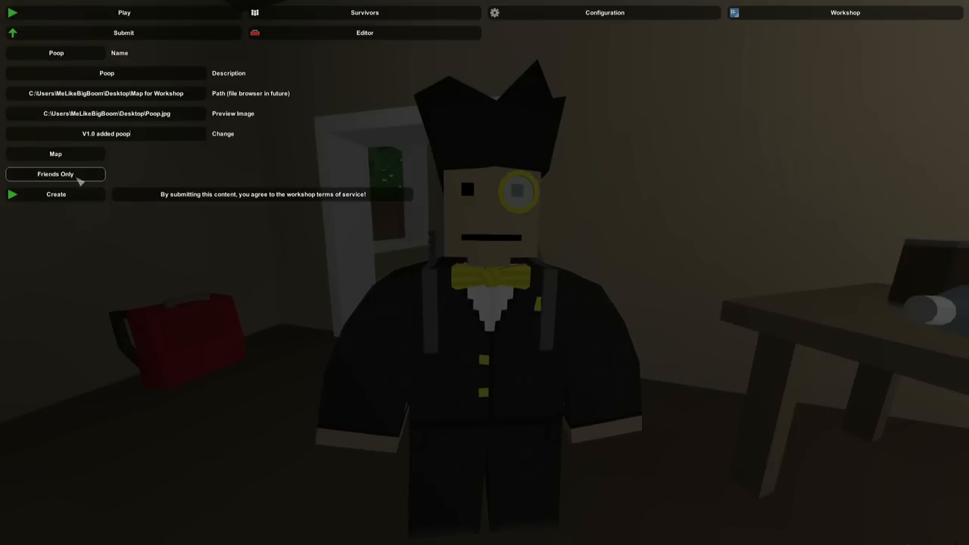
click(55, 173)
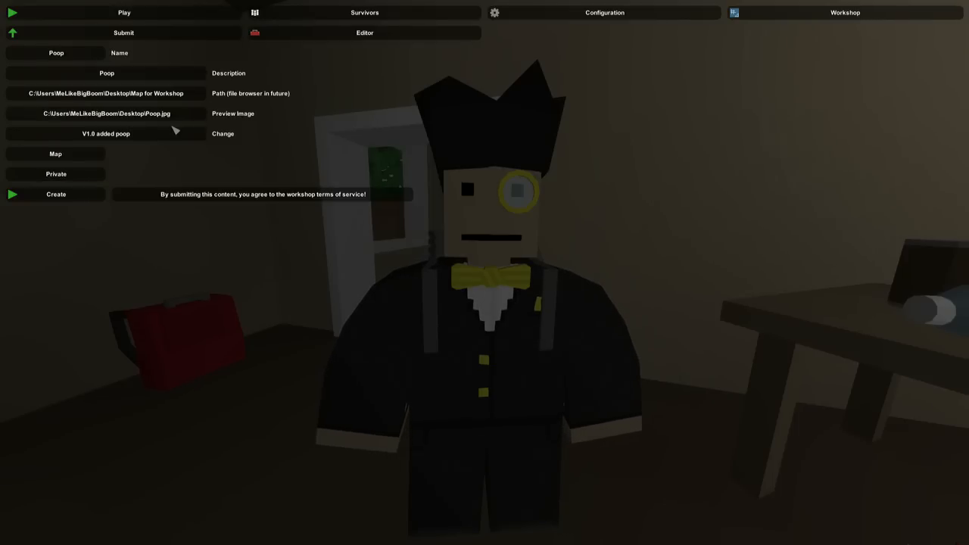
mouse_move(151, 152)
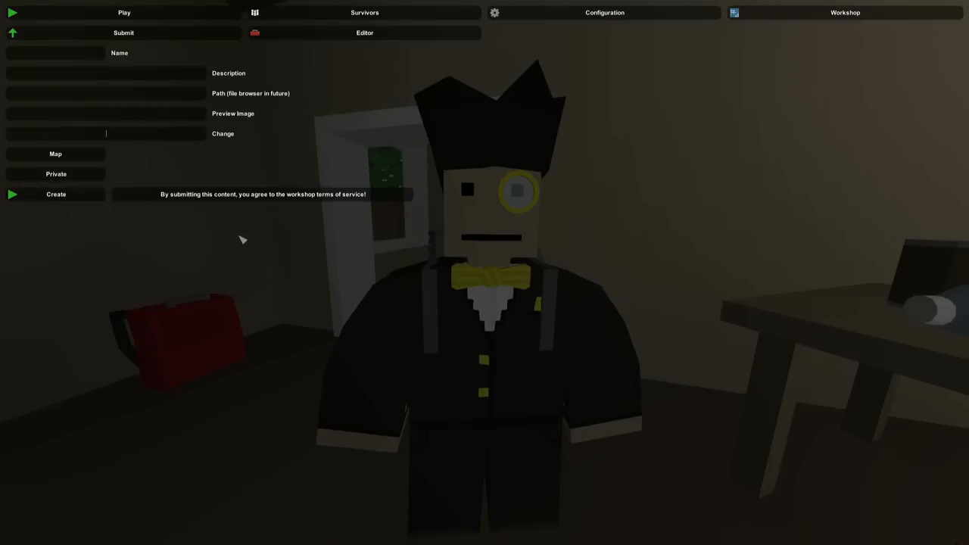
mouse_move(253, 189)
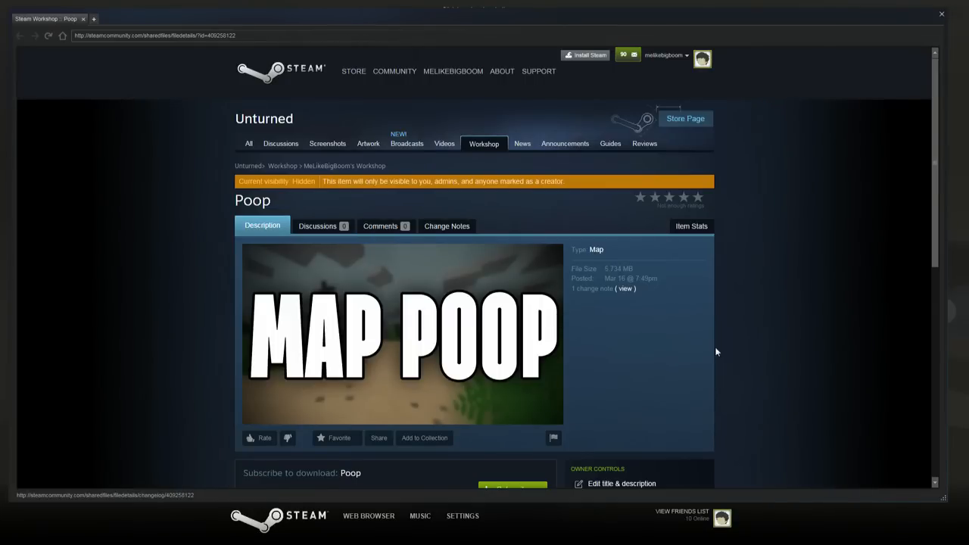
Step: Scroll through the hidden Poop map's Workshop page showing the MAP POOP preview
scroll(down, 3)
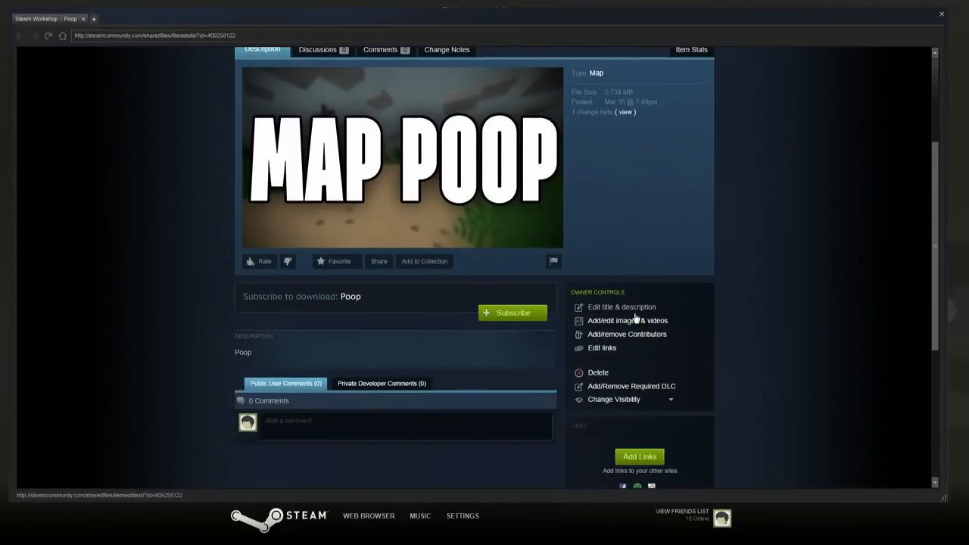
mouse_move(653, 311)
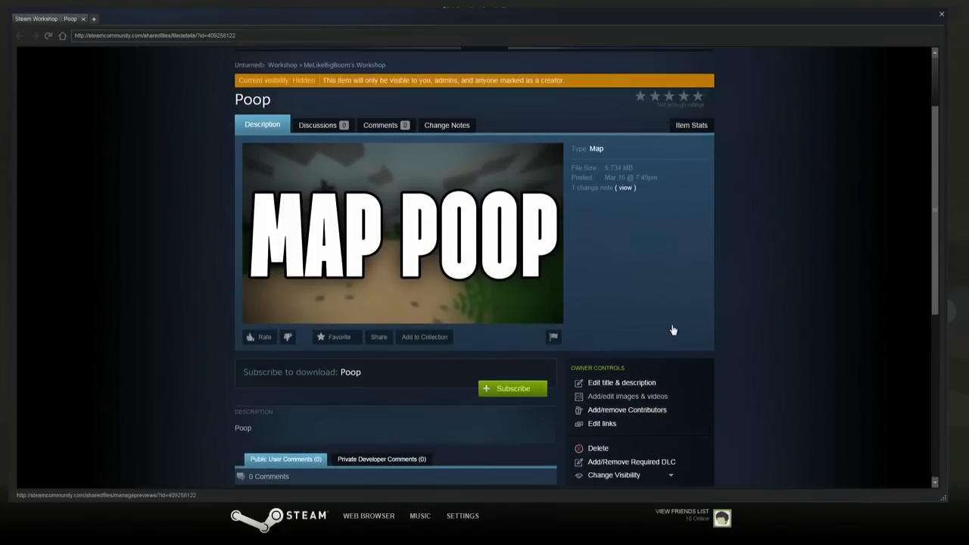
scroll(up, 3)
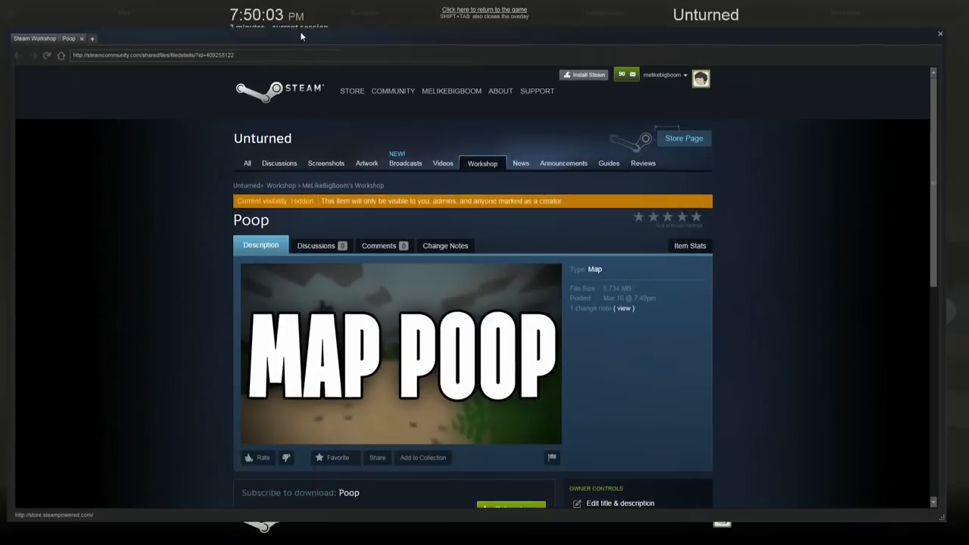
scroll(down, 3)
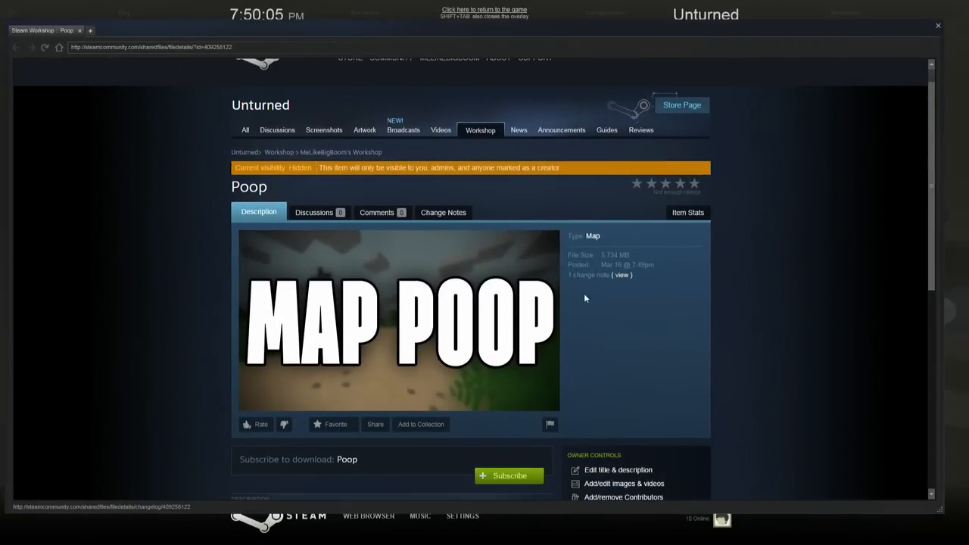
scroll(down, 3)
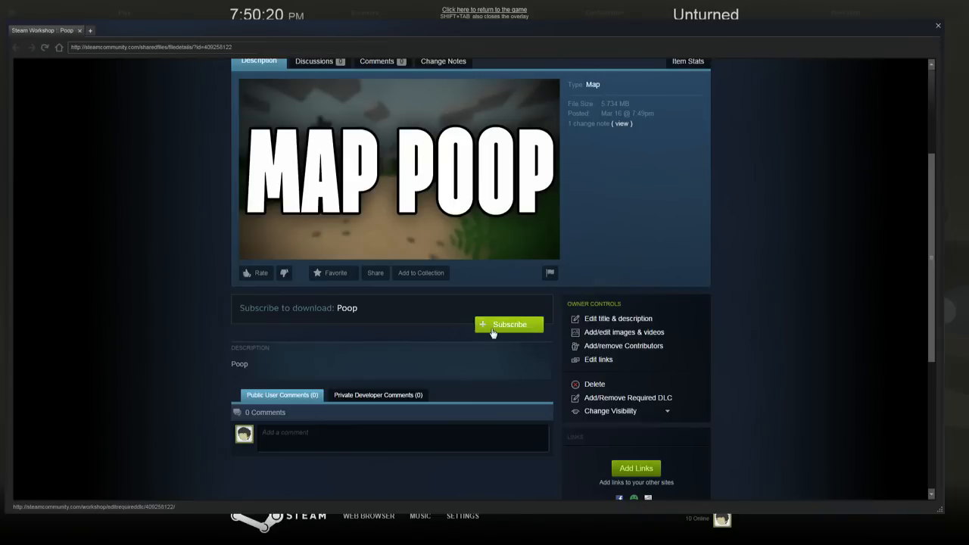
mouse_move(515, 333)
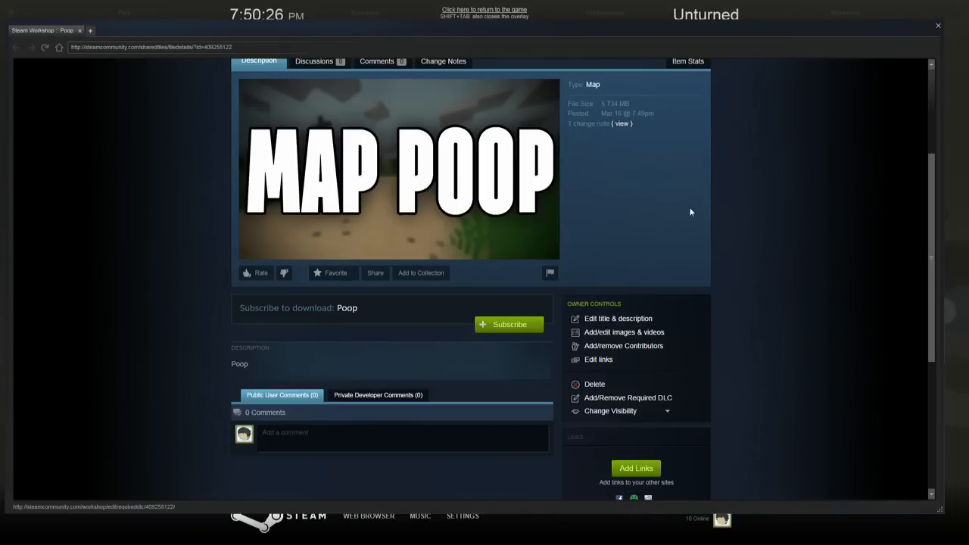
mouse_move(509, 323)
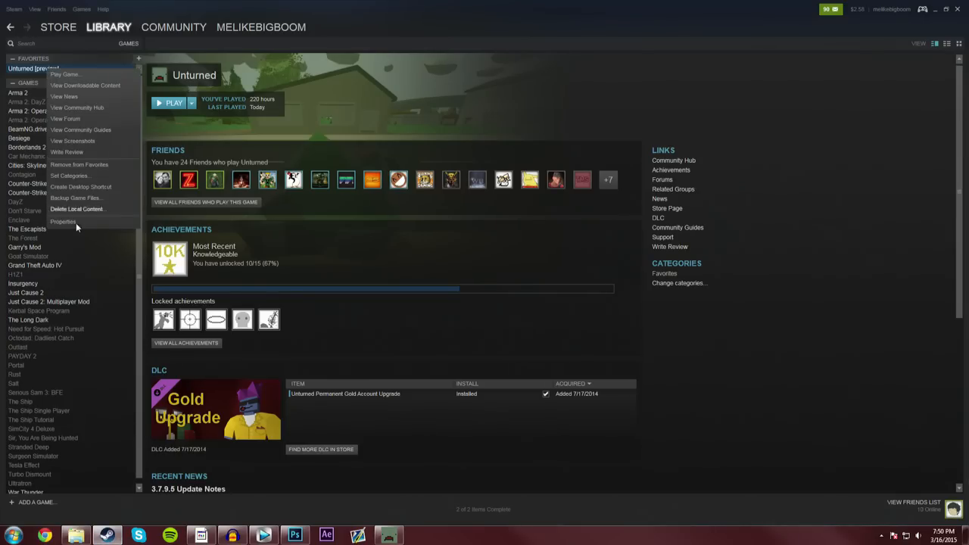
Step: Browse Unturned's installed files again from its Steam Properties
click(63, 221)
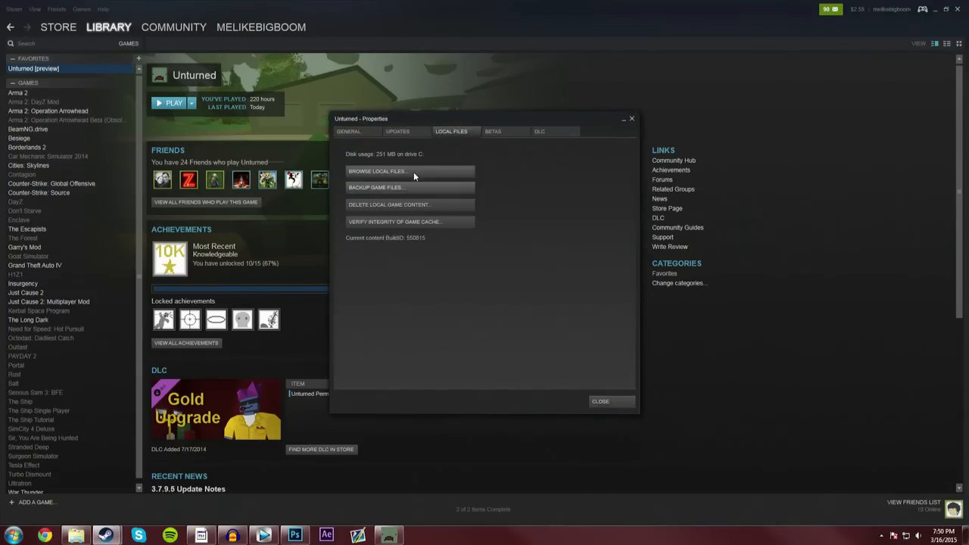
click(378, 171)
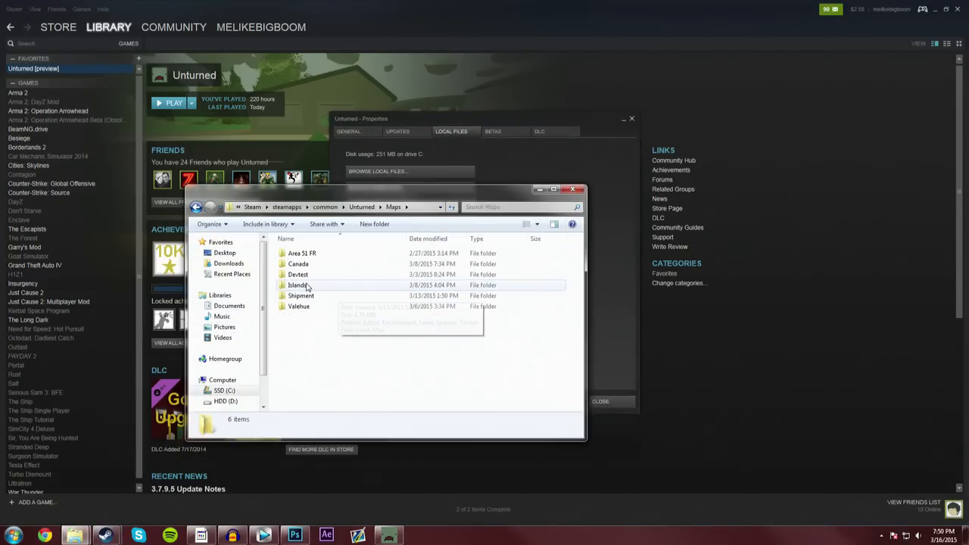
mouse_move(764, 300)
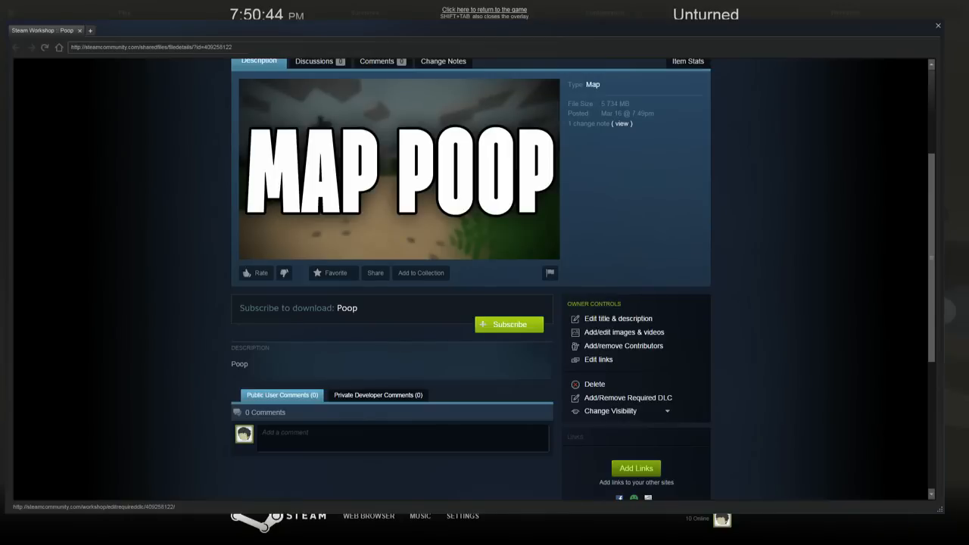
mouse_move(677, 20)
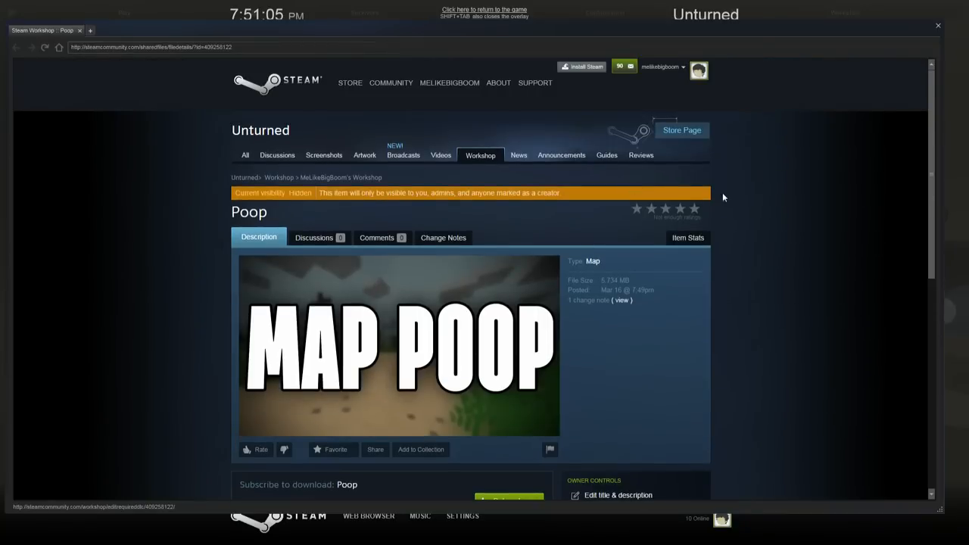
mouse_move(729, 195)
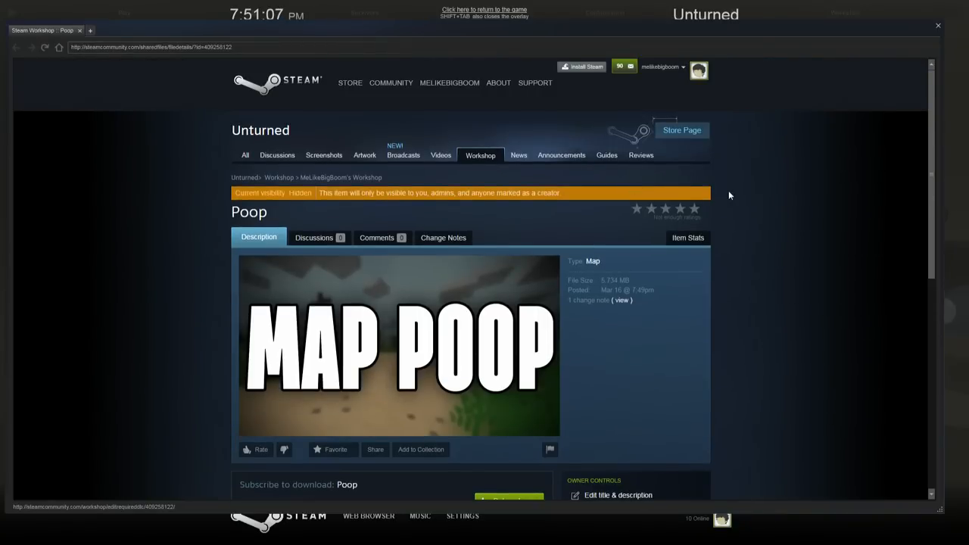